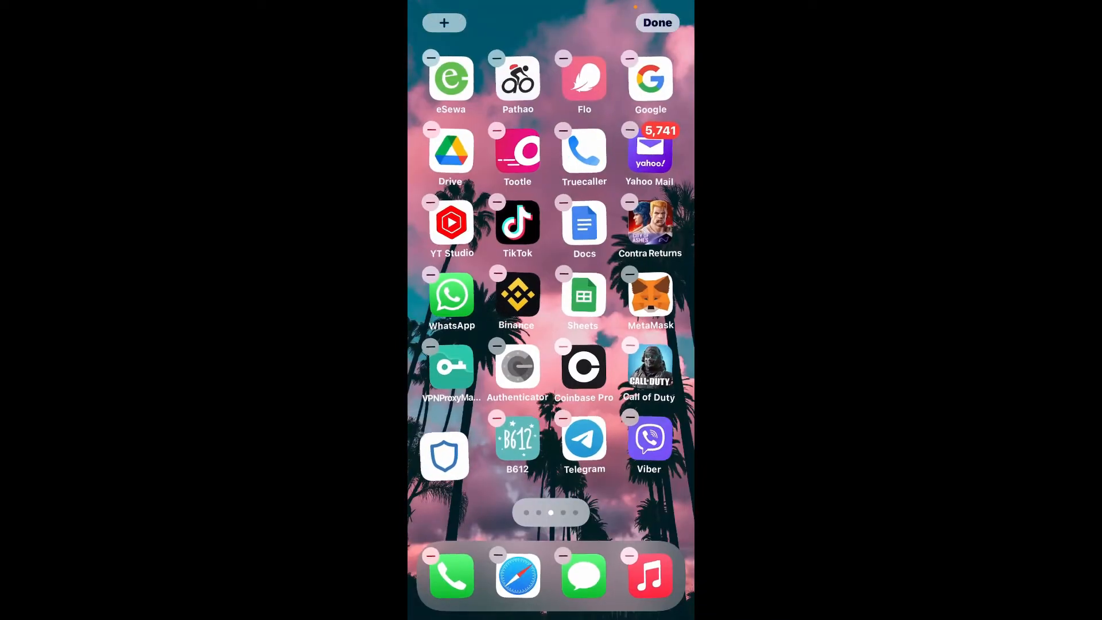
# Exit icon edit mode and swipe through the home screen pages.
pyautogui.click(657, 23)
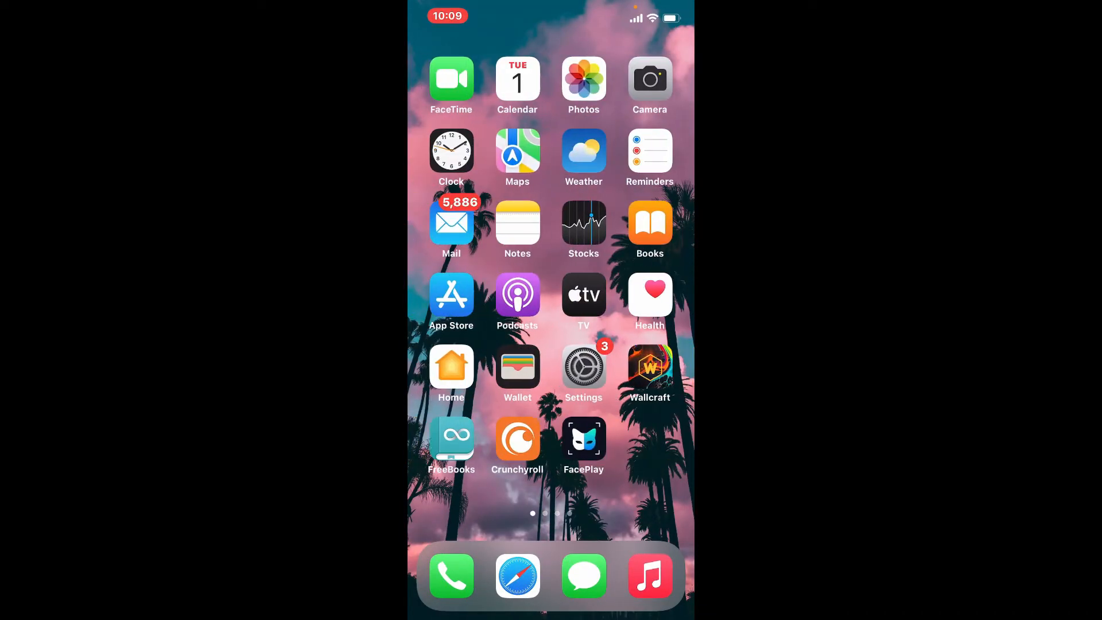
pyautogui.hscroll(-3)
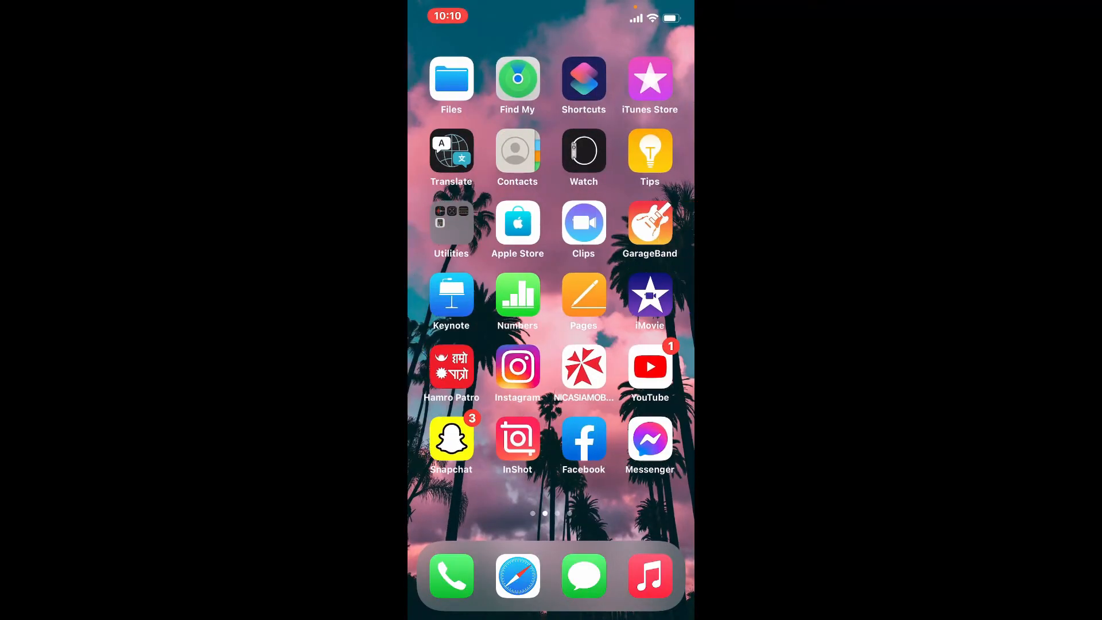
pyautogui.hscroll(-3)
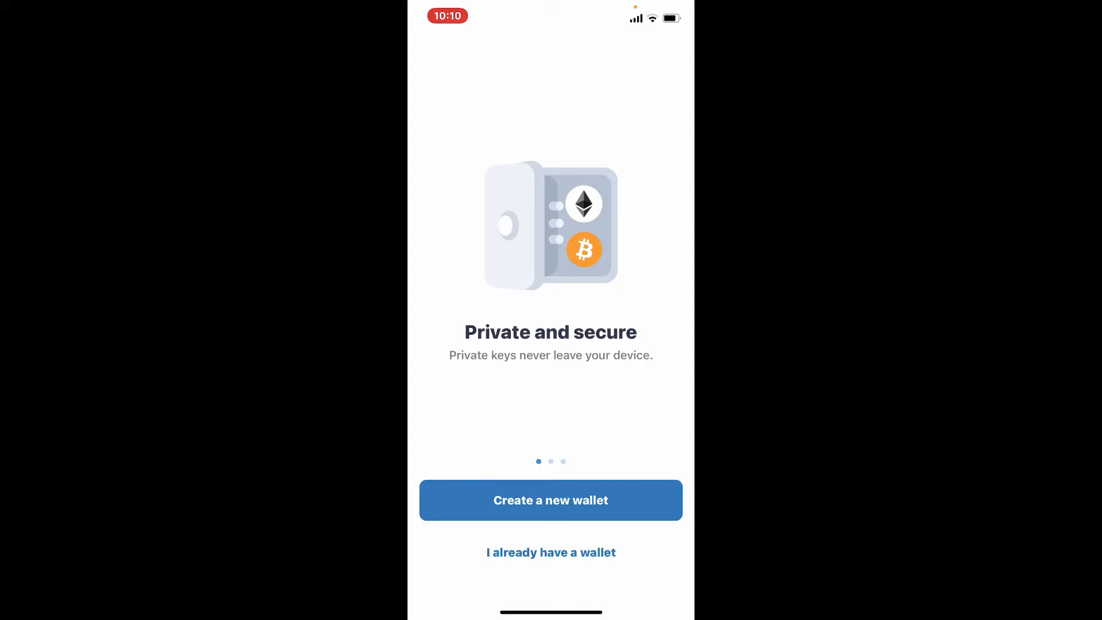
# Choose 'I already have a wallet' on the Trust Wallet welcome screen.
pyautogui.click(551, 552)
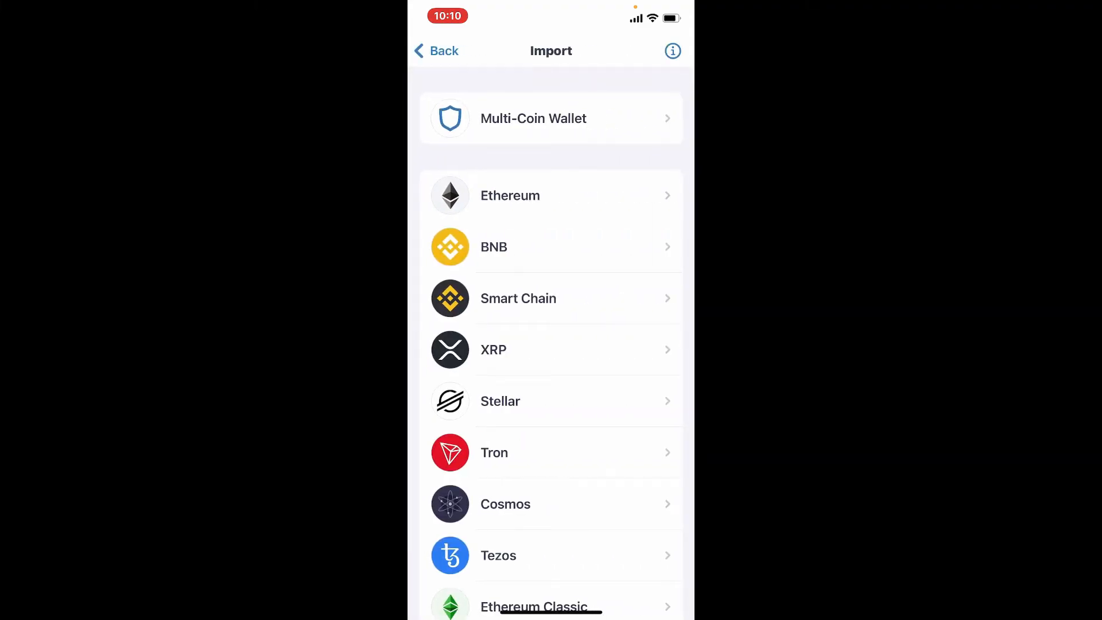
# Import Main Wallet as a Multi-Coin Wallet using the pasted secret phrase.
pyautogui.click(551, 118)
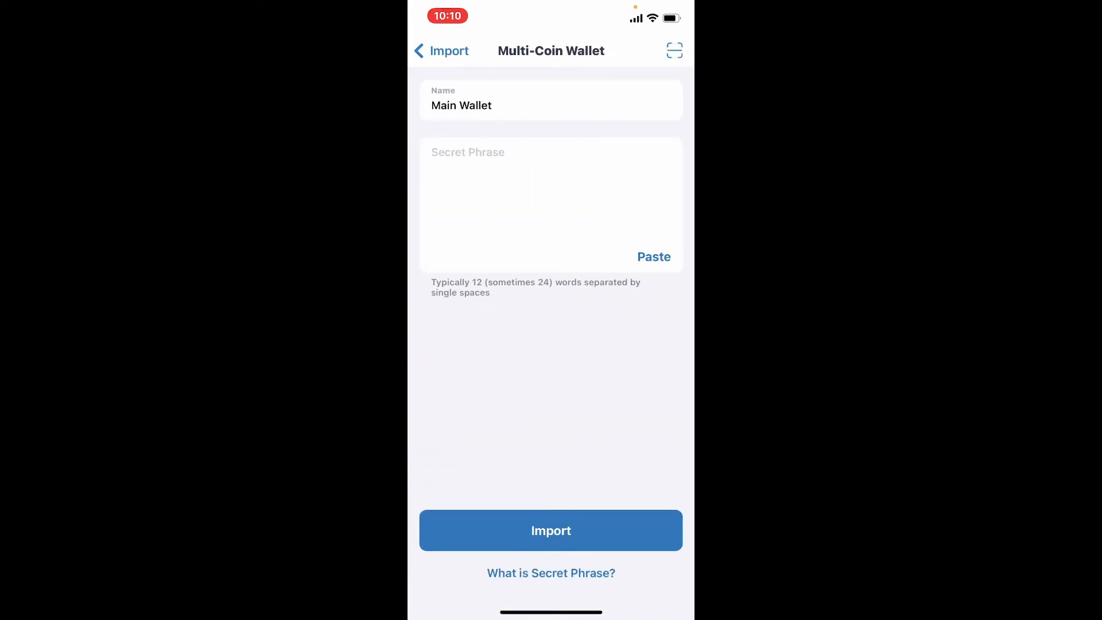
pyautogui.click(654, 256)
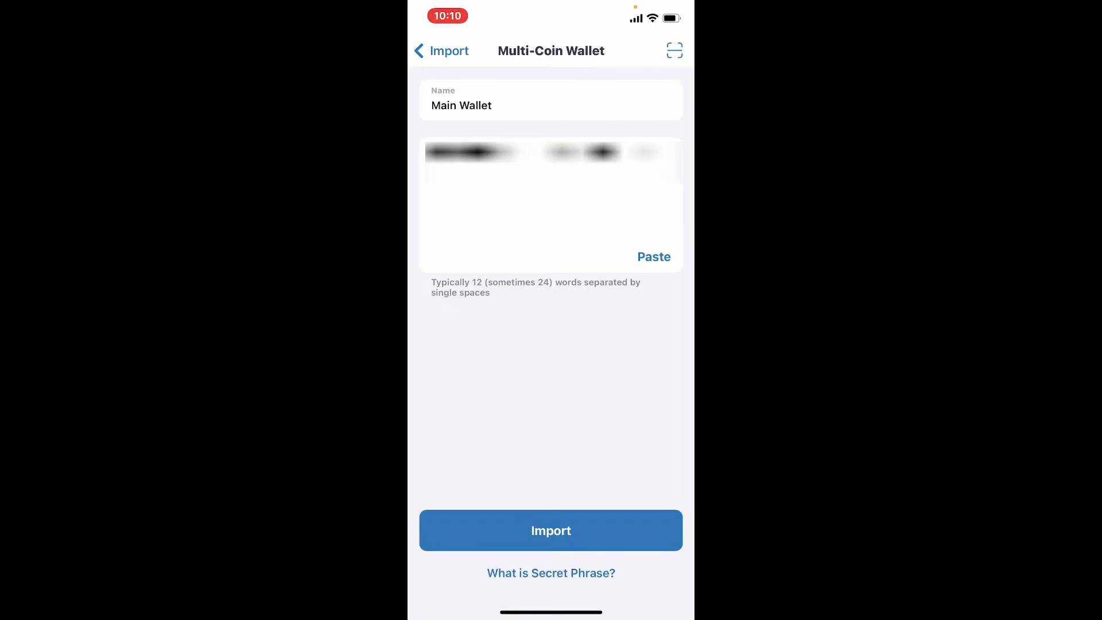
pyautogui.click(551, 530)
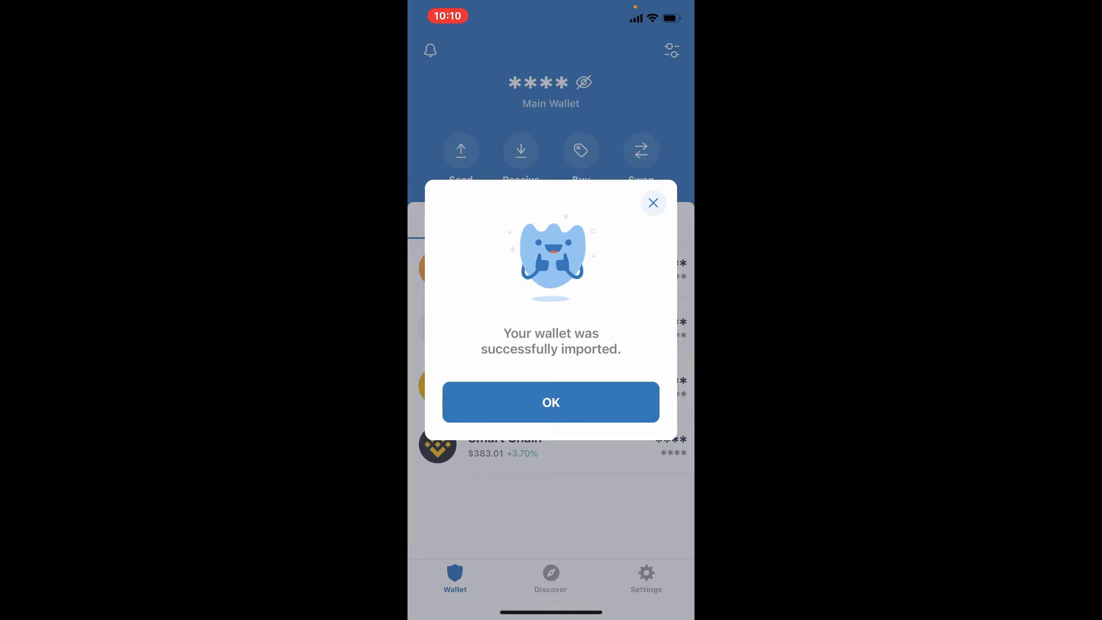
# Dismiss the import success dialog to reveal the Bitcoin, Ethereum, BNB and Smart Chain tokens.
pyautogui.click(550, 402)
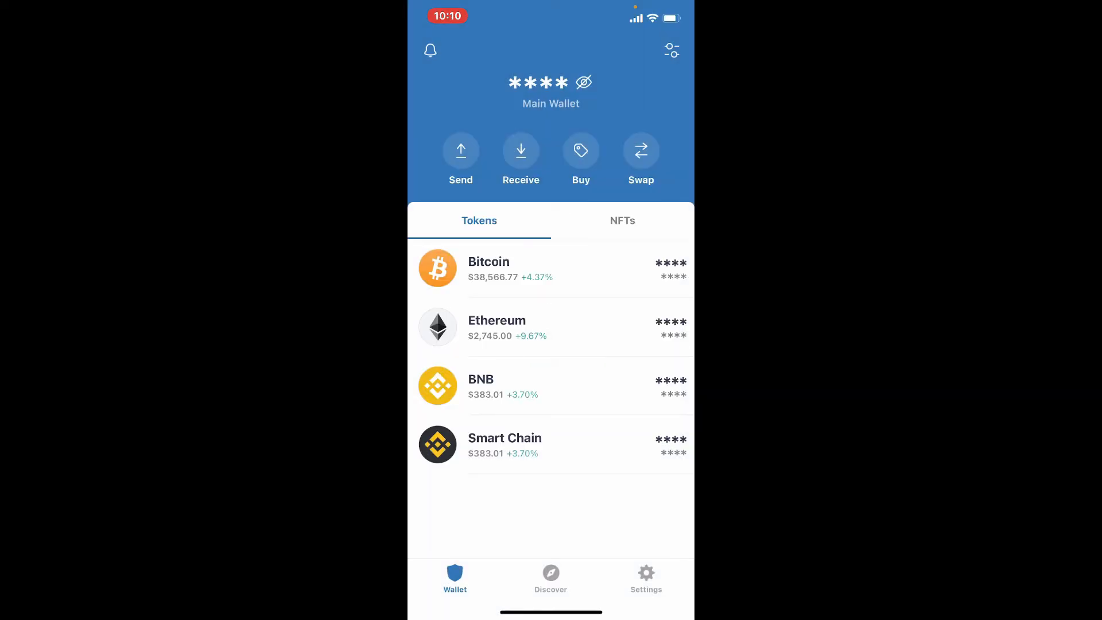